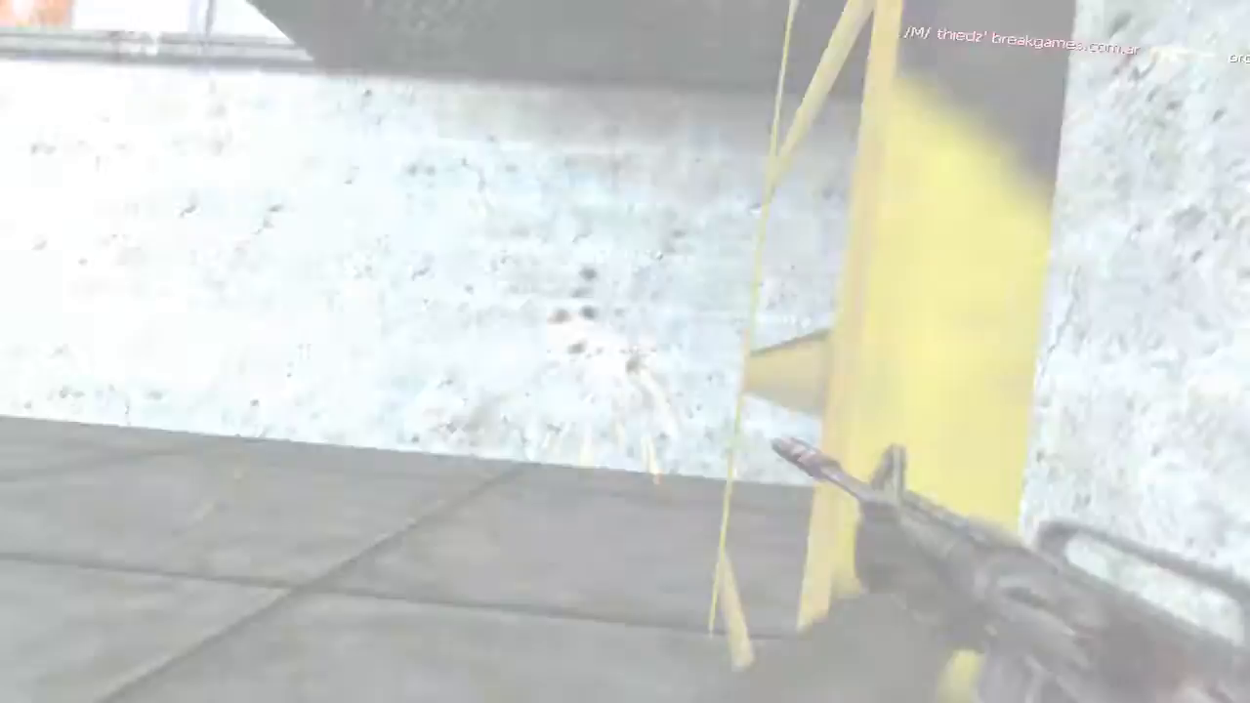
pyautogui.moveTo(625, 351)
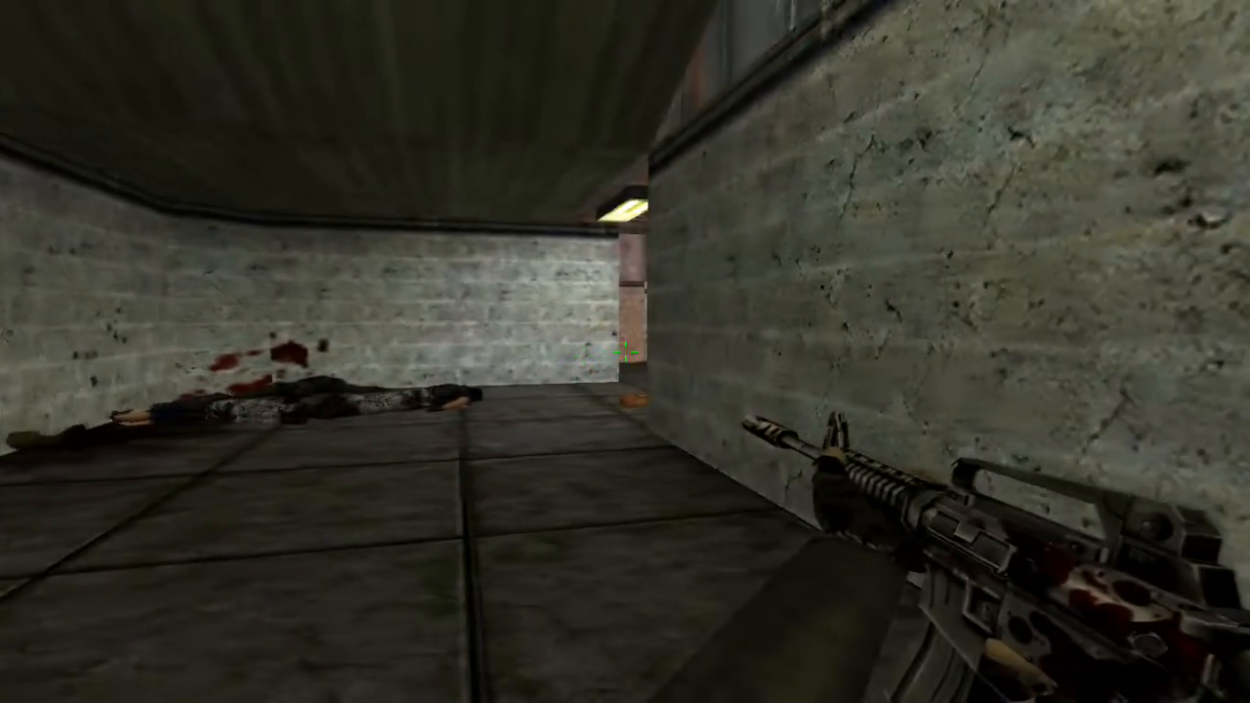
pyautogui.moveTo(625, 352)
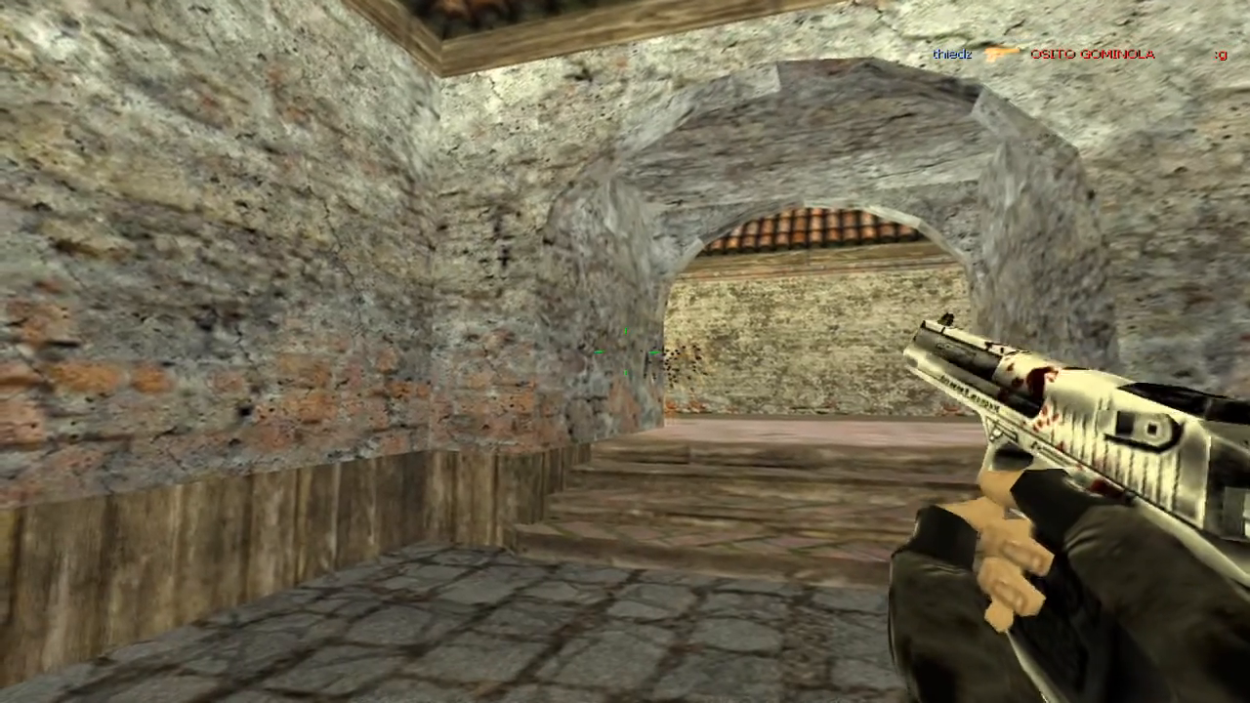
pyautogui.click(625, 351)
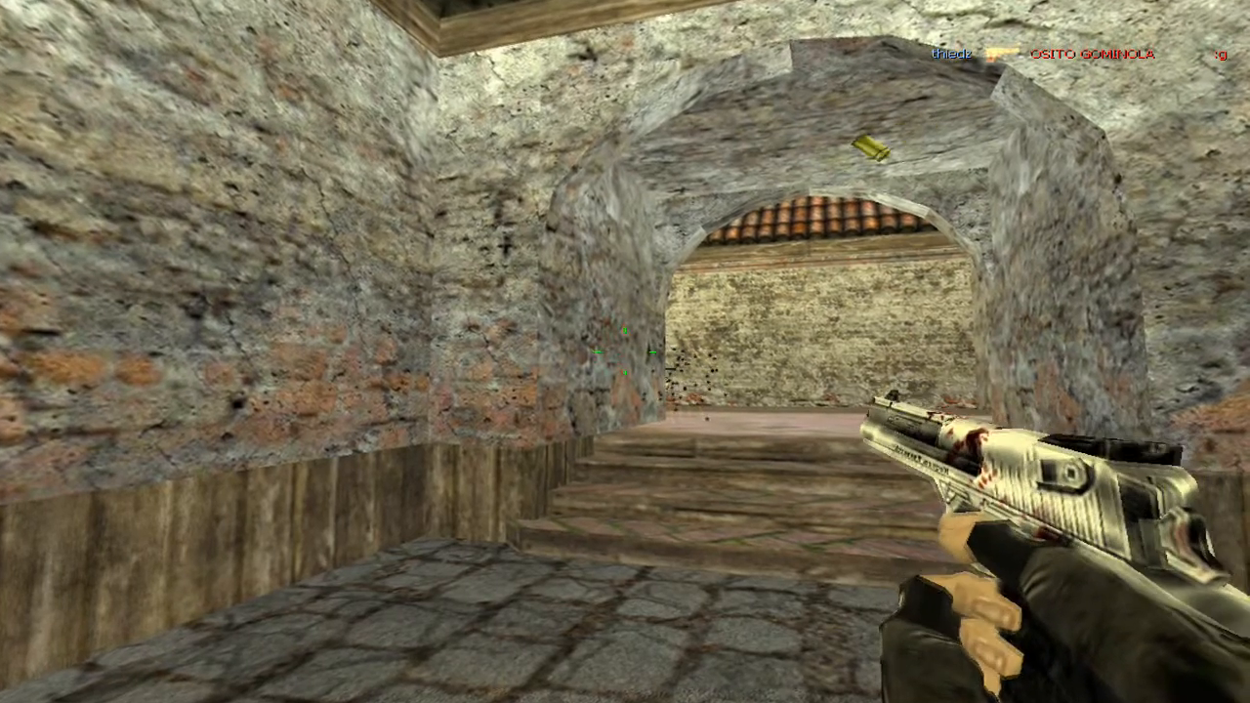